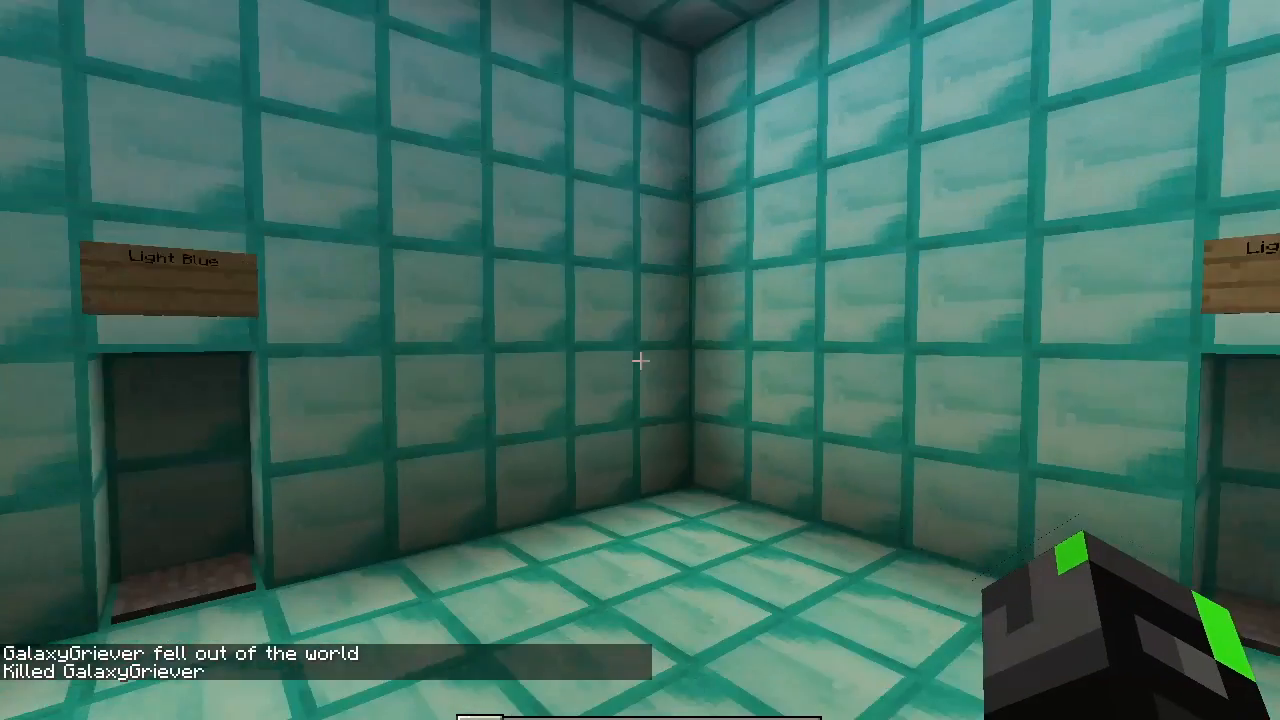
{"action": "mouse_move", "coordinate": [640, 360]}
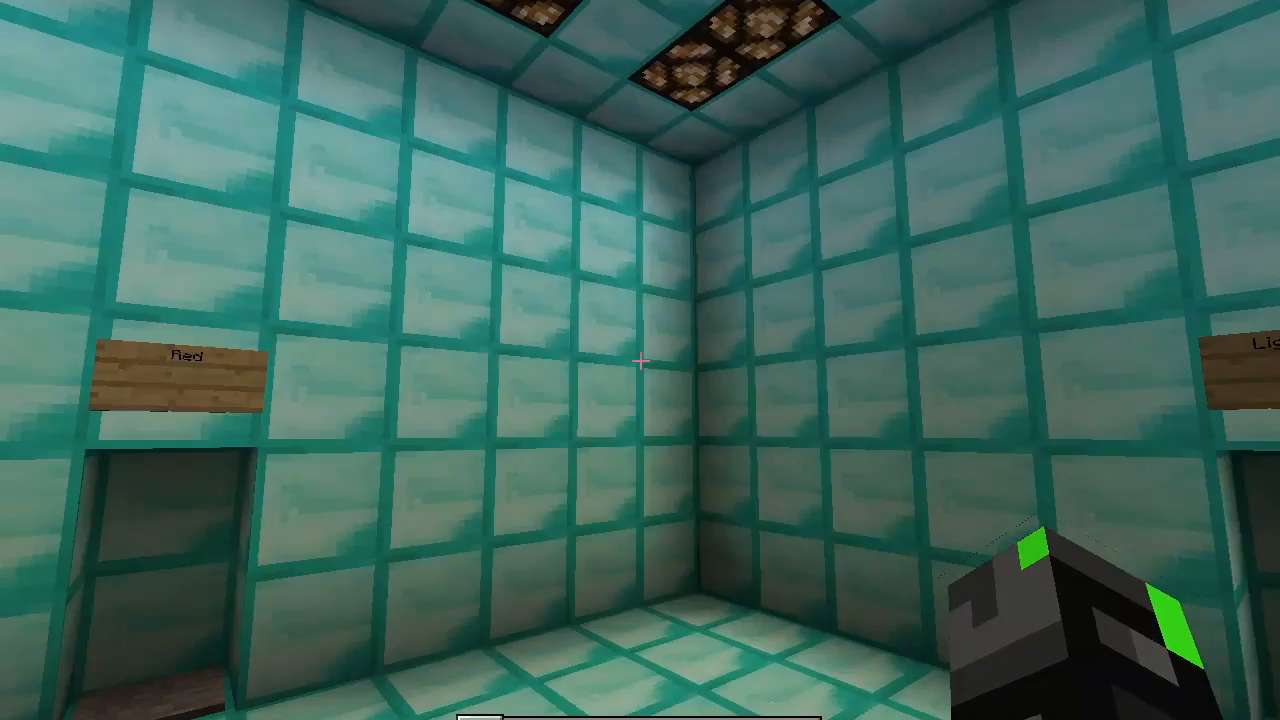
{"action": "mouse_move", "coordinate": [640, 360]}
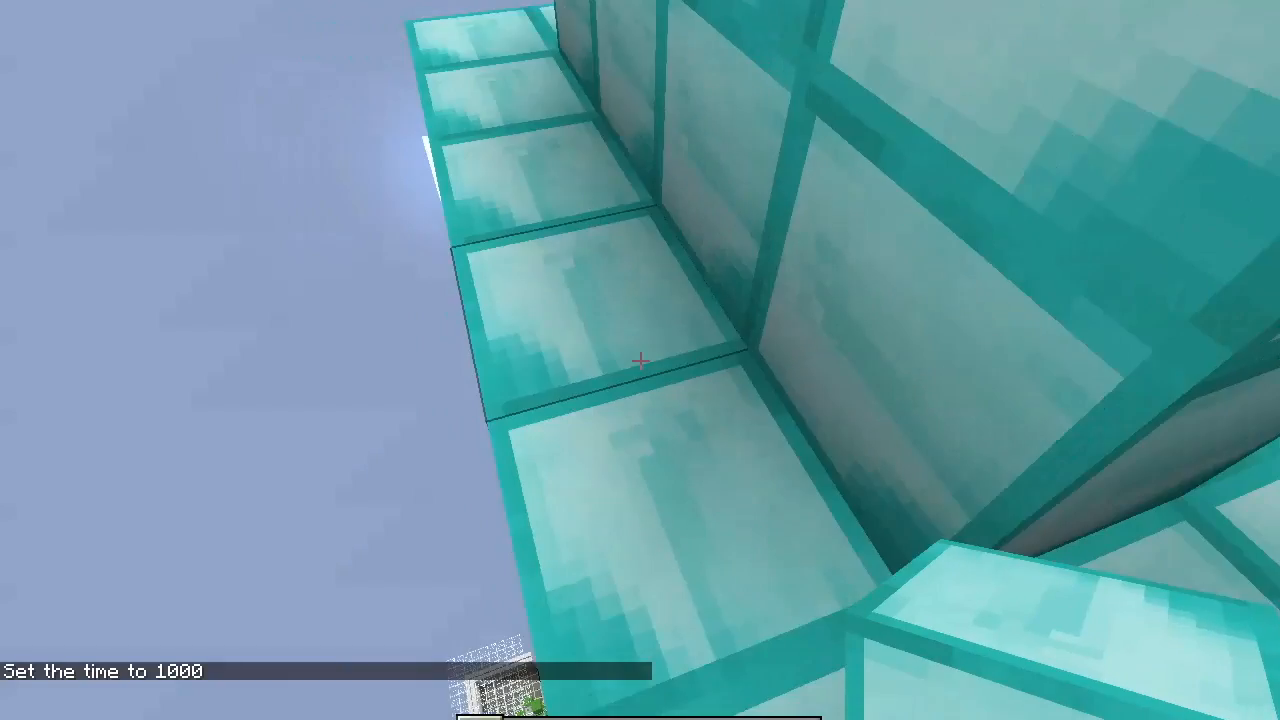
{"action": "mouse_move", "coordinate": [640, 360]}
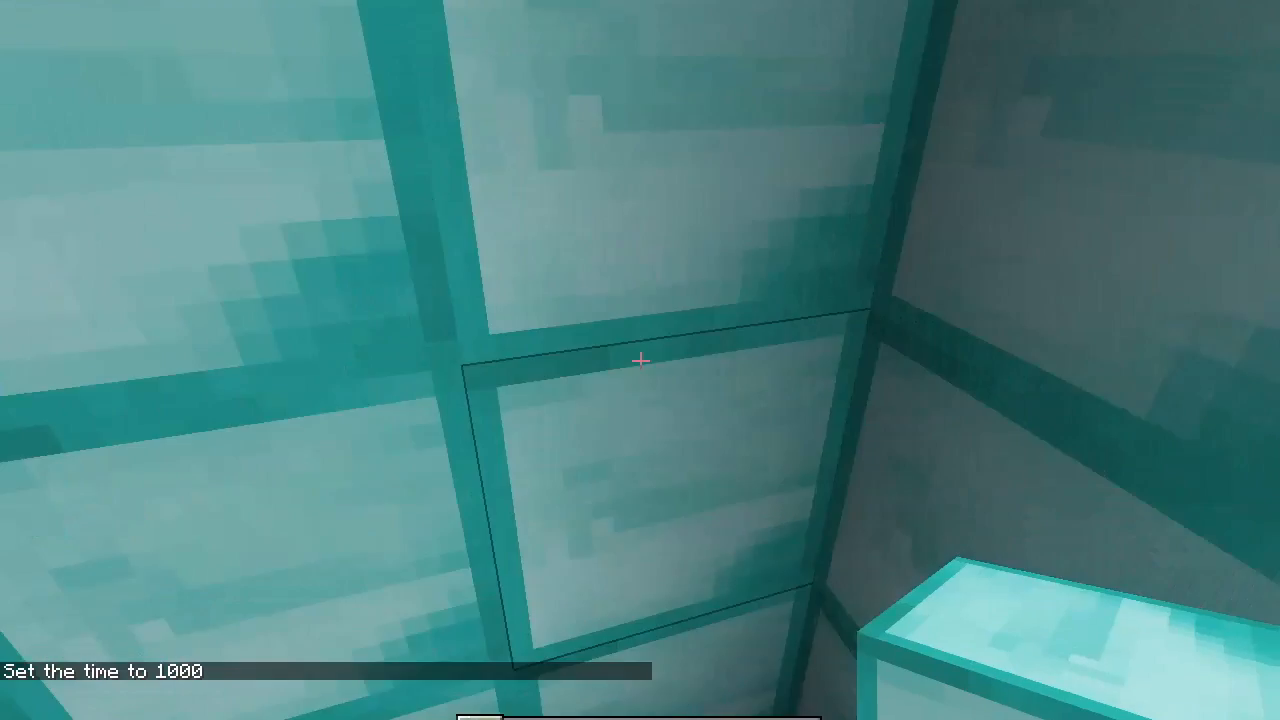
{"action": "mouse_move", "coordinate": [640, 360]}
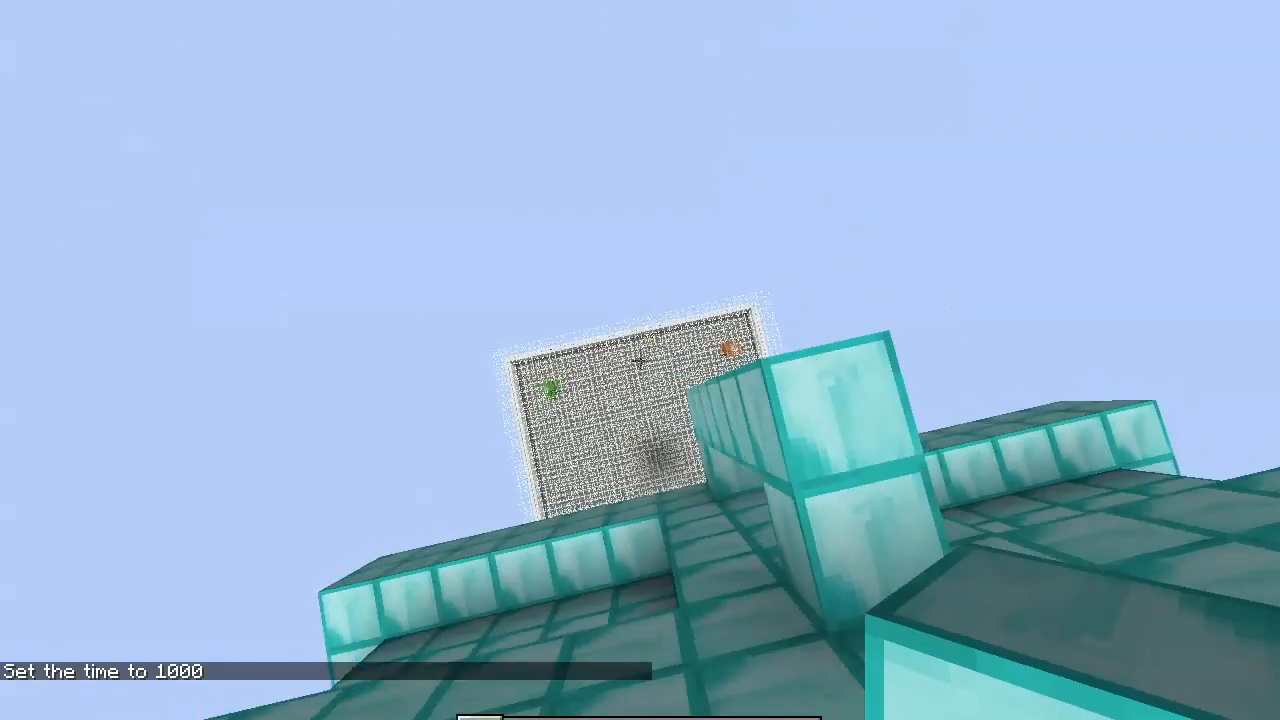
{"action": "mouse_move", "coordinate": [640, 360]}
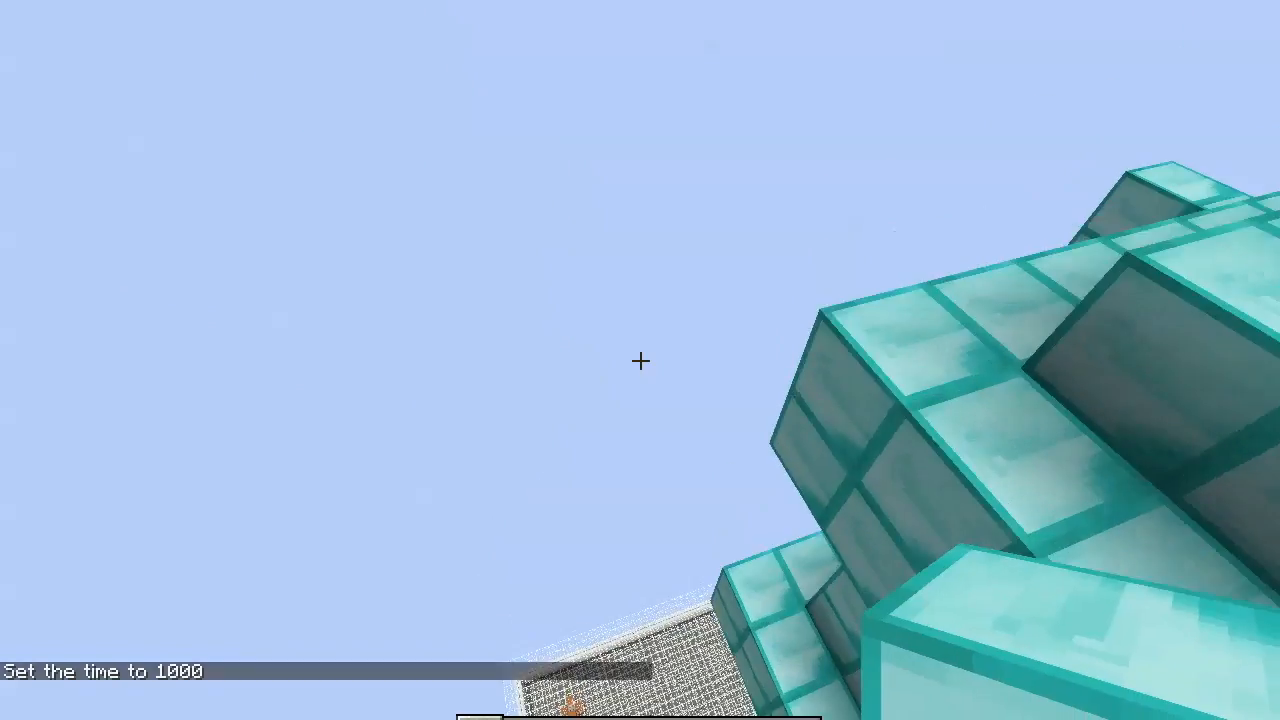
{"action": "mouse_move", "coordinate": [640, 360]}
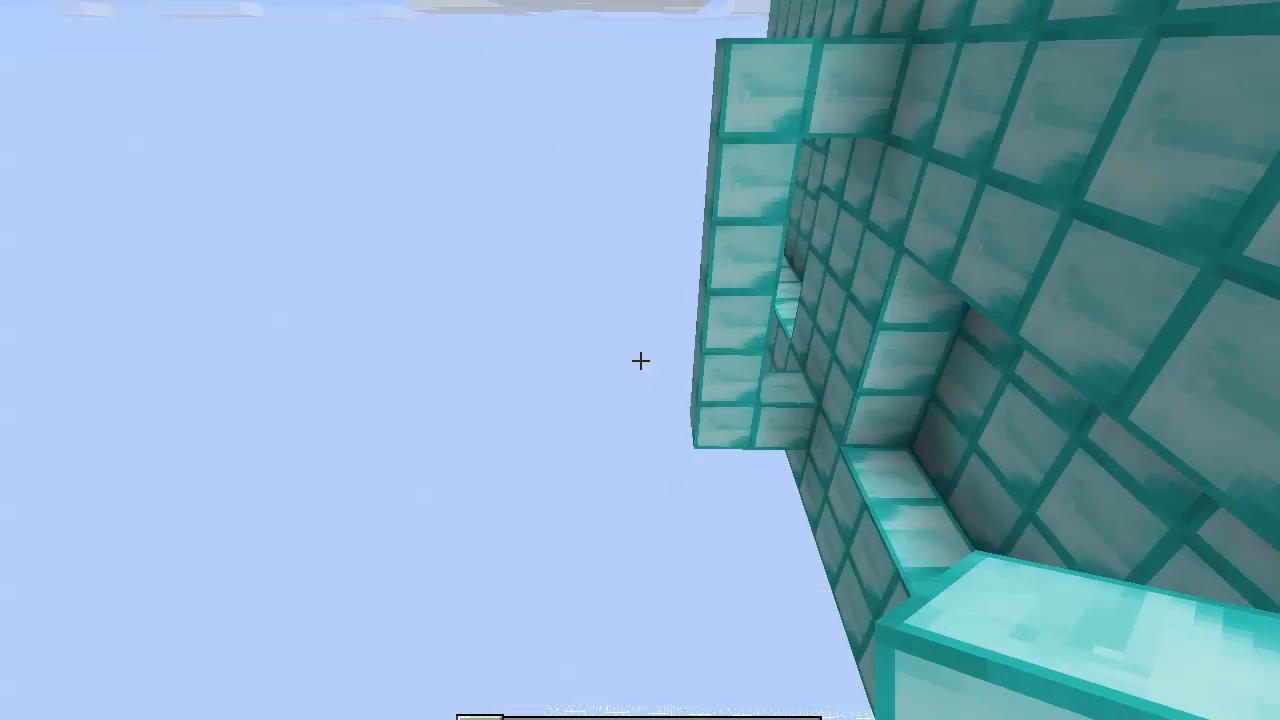
{"action": "mouse_move", "coordinate": [640, 360]}
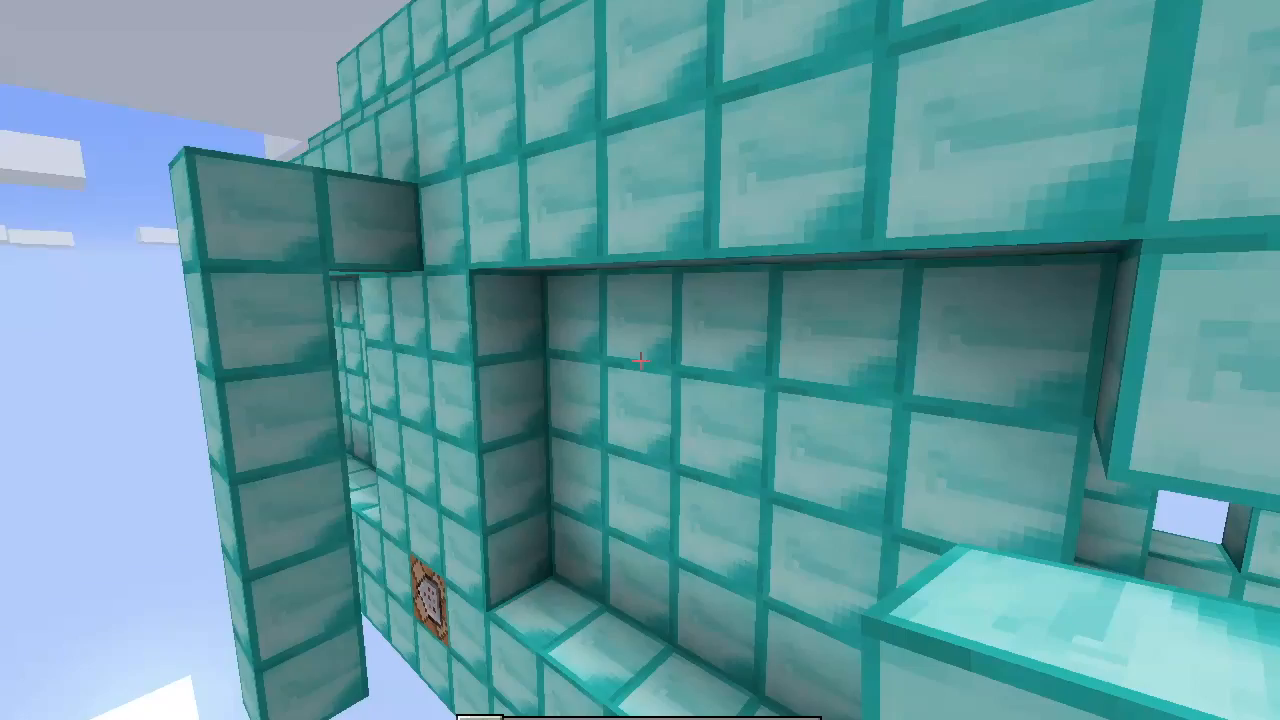
{"action": "mouse_move", "coordinate": [640, 360]}
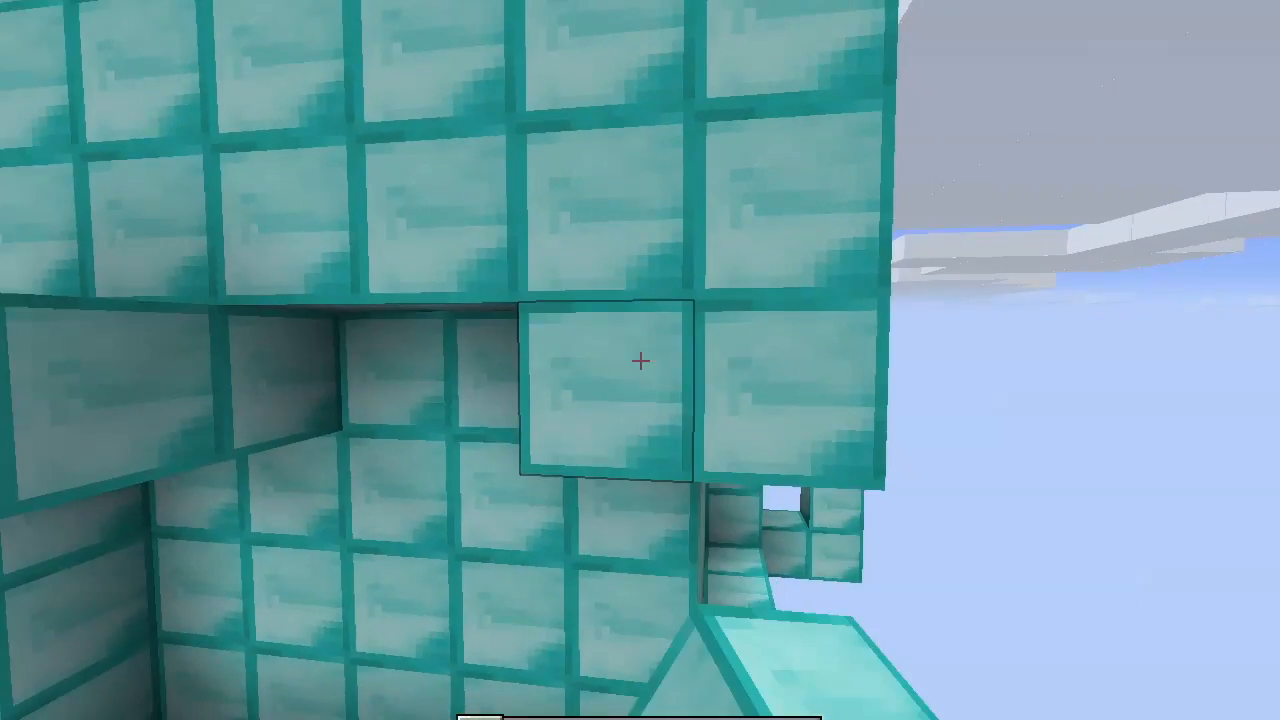
{"action": "mouse_move", "coordinate": [640, 360]}
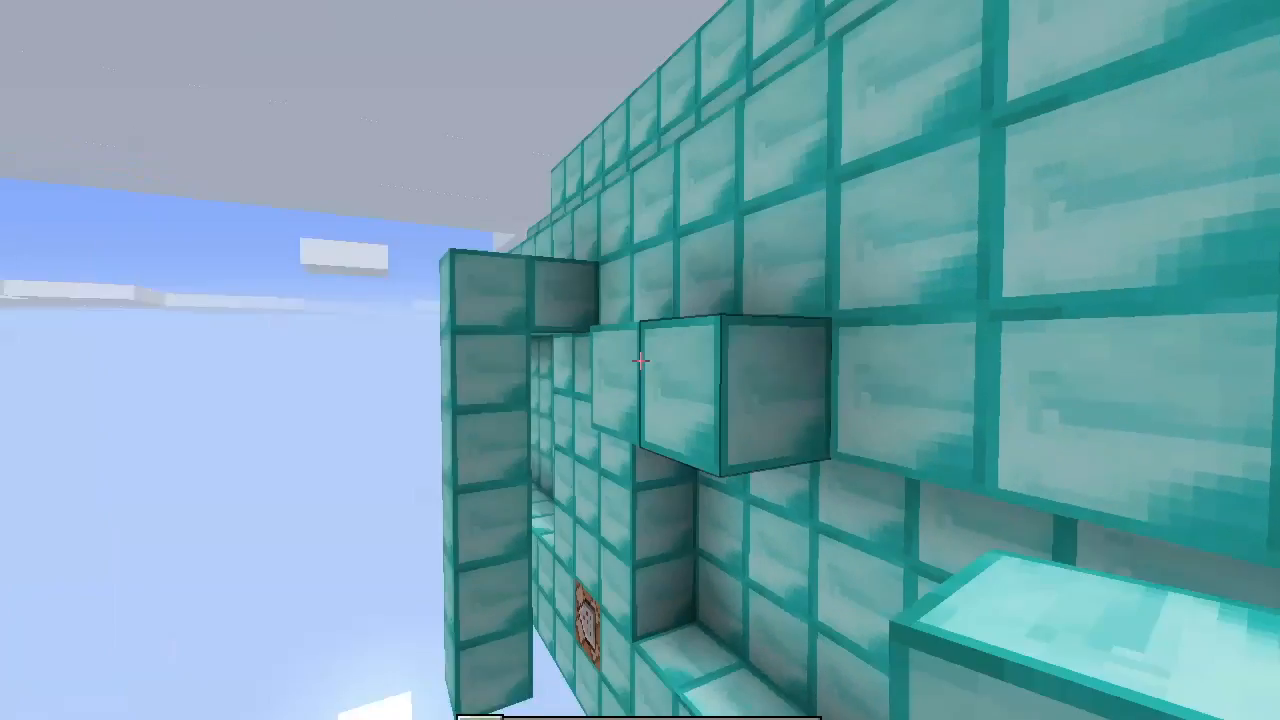
{"action": "mouse_move", "coordinate": [640, 360]}
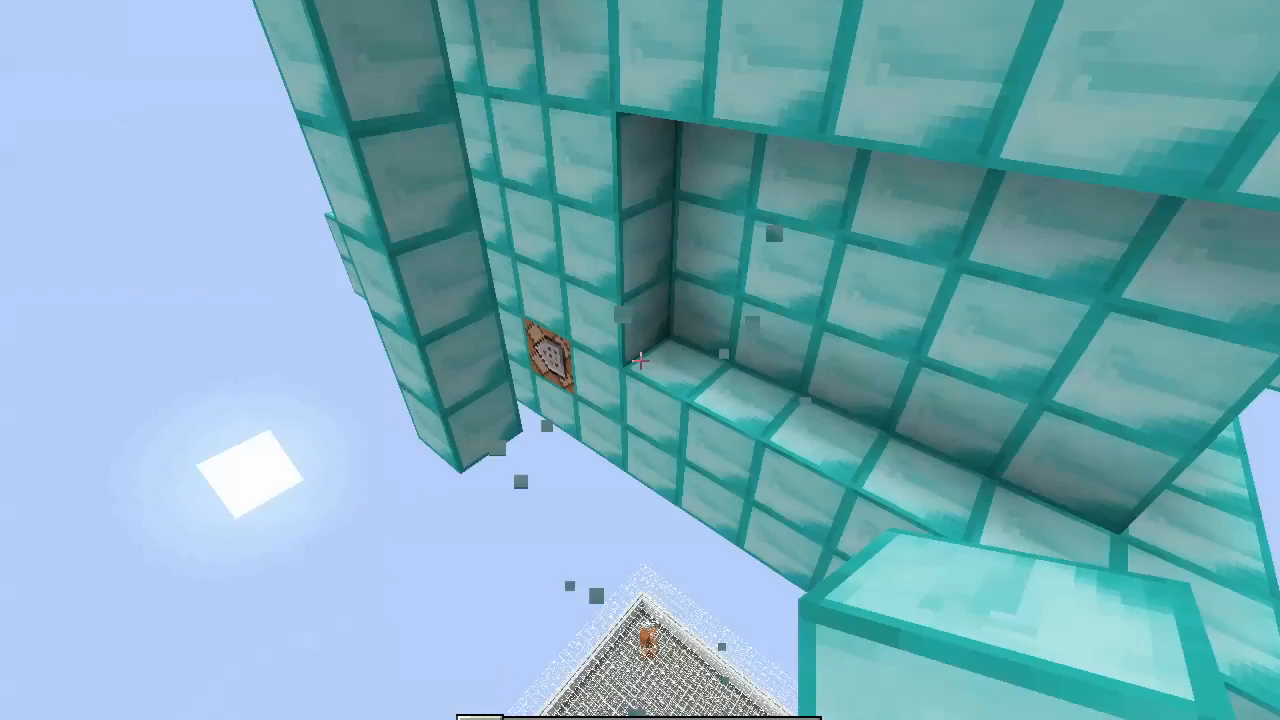
{"action": "mouse_move", "coordinate": [640, 360]}
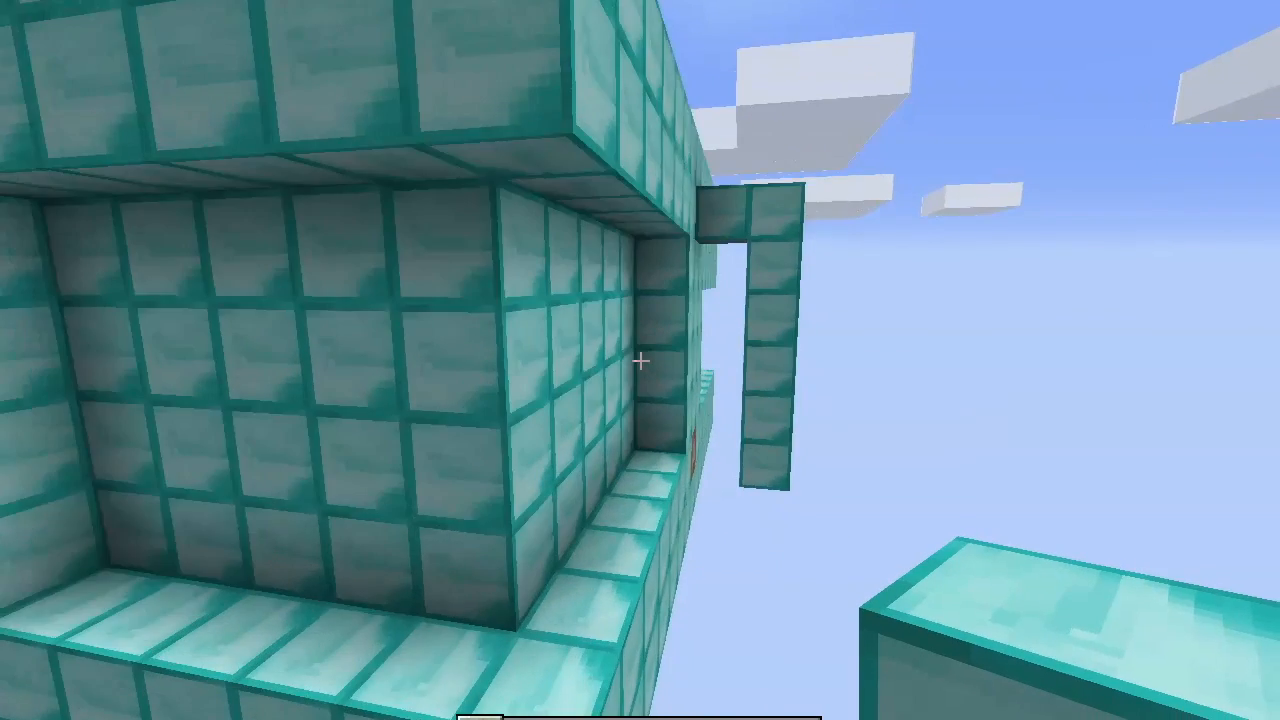
{"action": "mouse_move", "coordinate": [640, 360]}
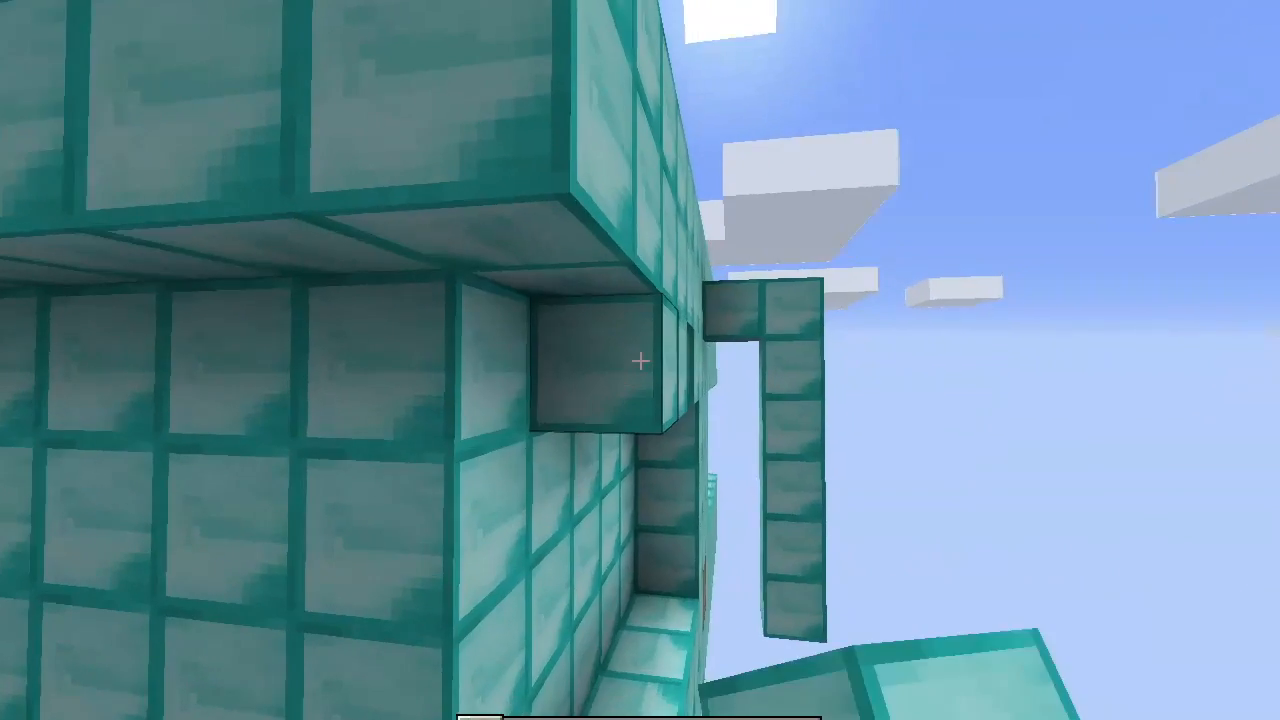
{"action": "mouse_move", "coordinate": [640, 360]}
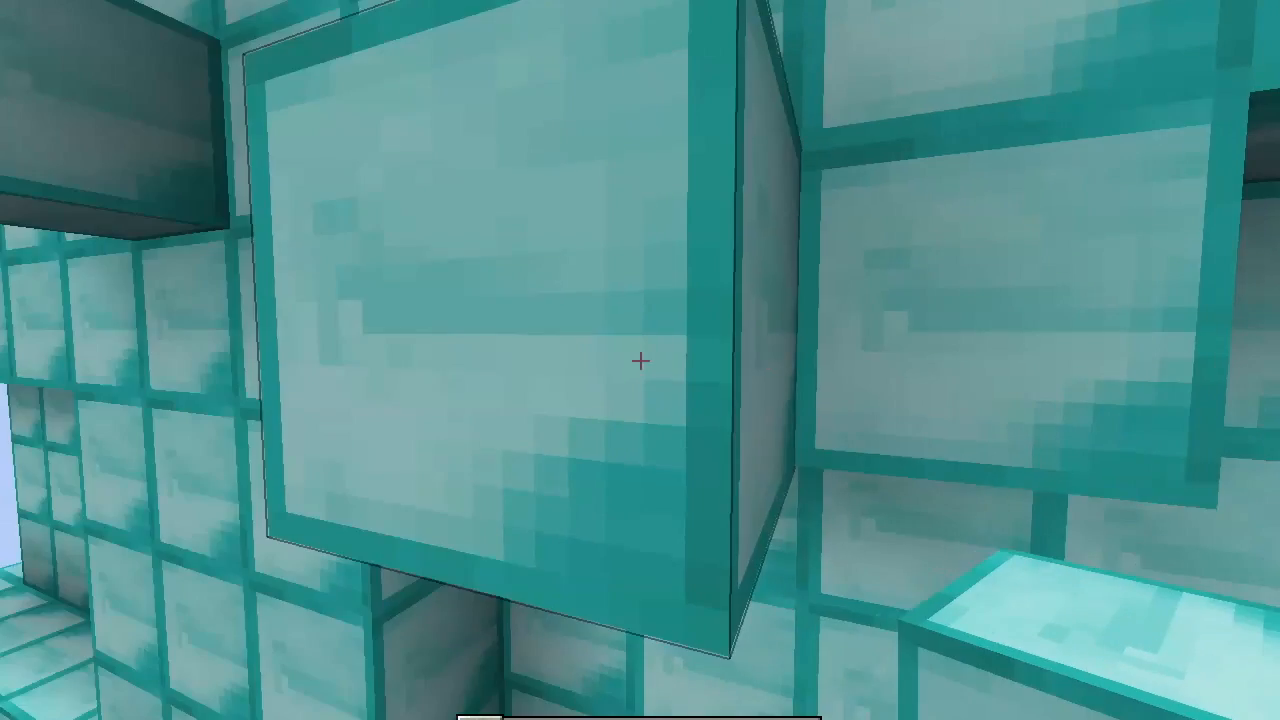
{"action": "mouse_move", "coordinate": [640, 360]}
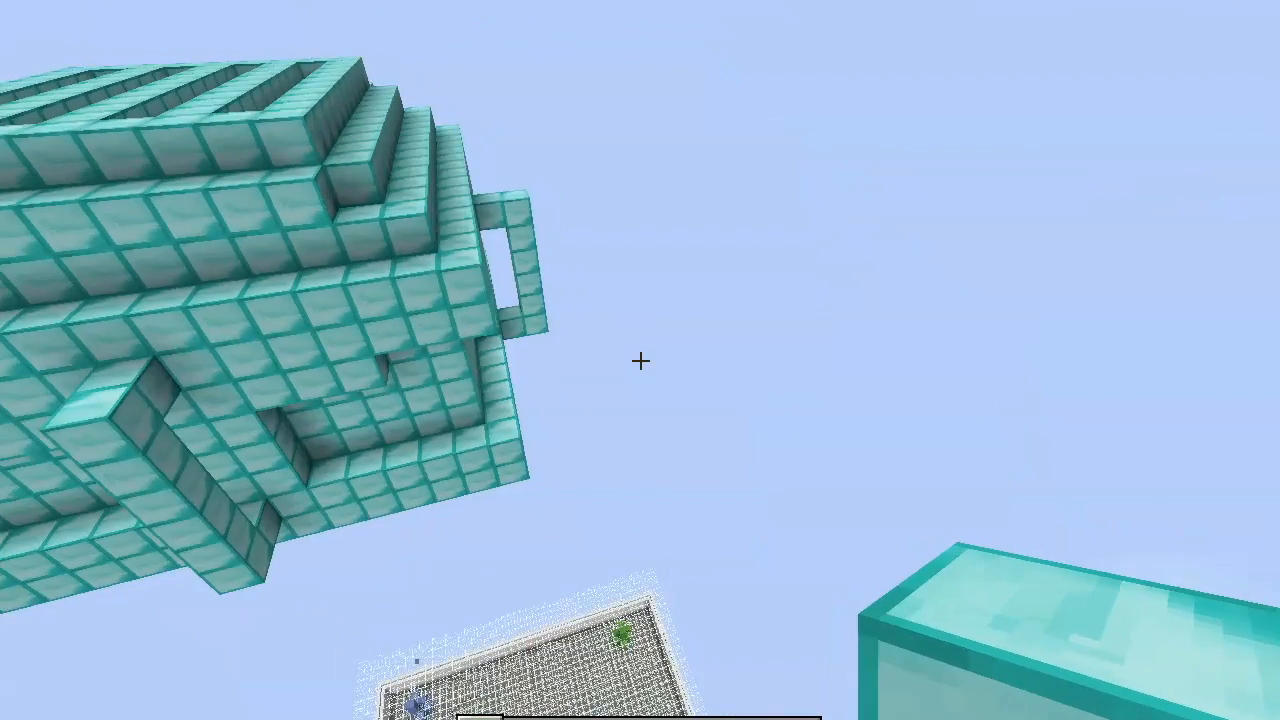
{"action": "mouse_move", "coordinate": [640, 360]}
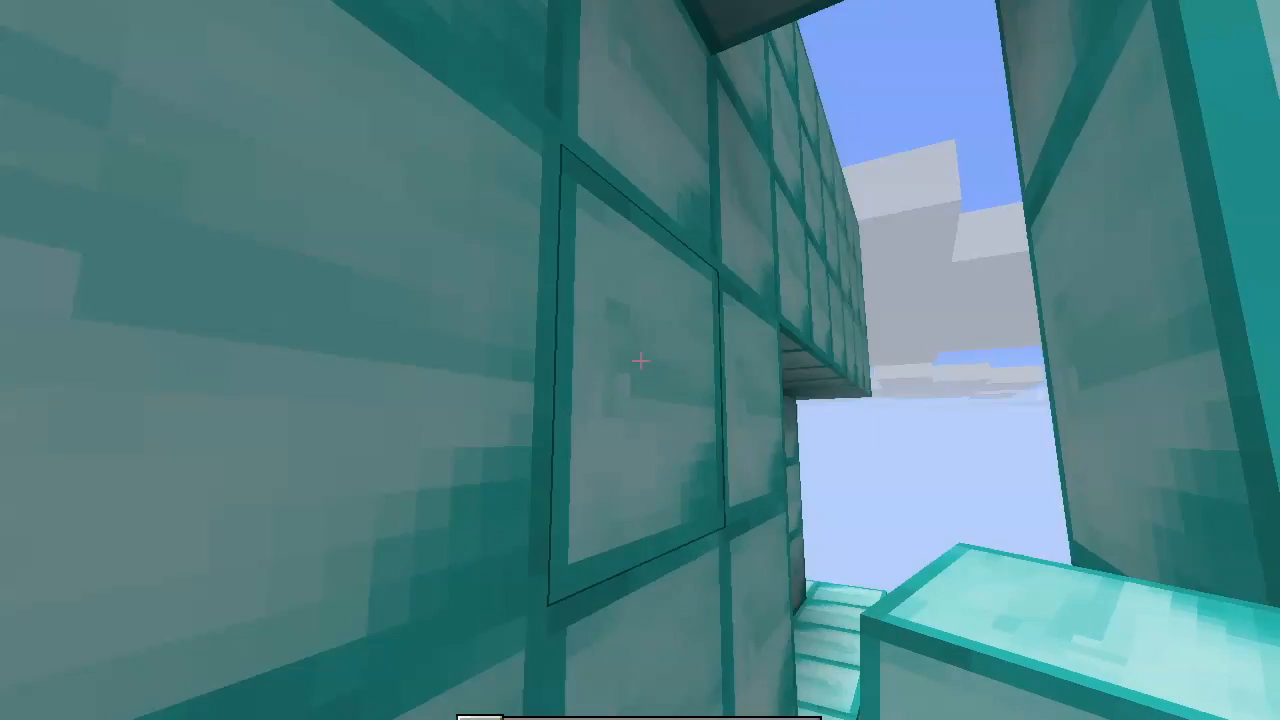
{"action": "mouse_move", "coordinate": [640, 360]}
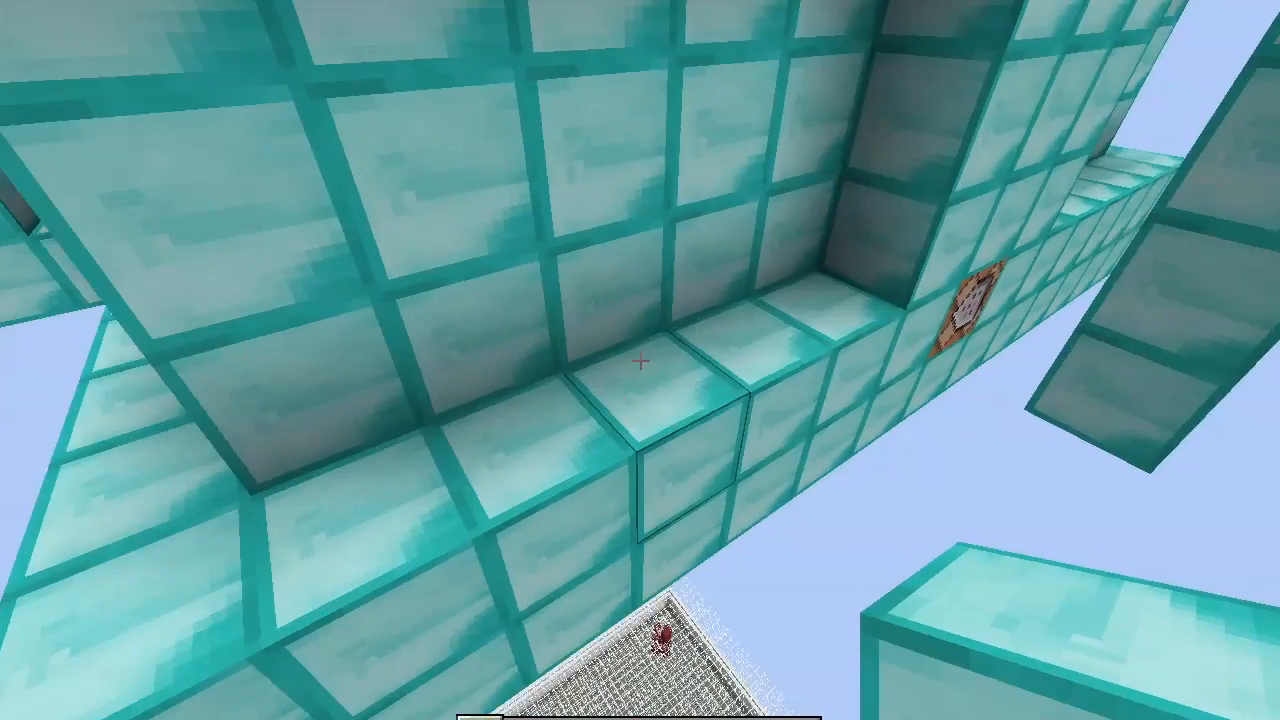
{"action": "mouse_move", "coordinate": [640, 360]}
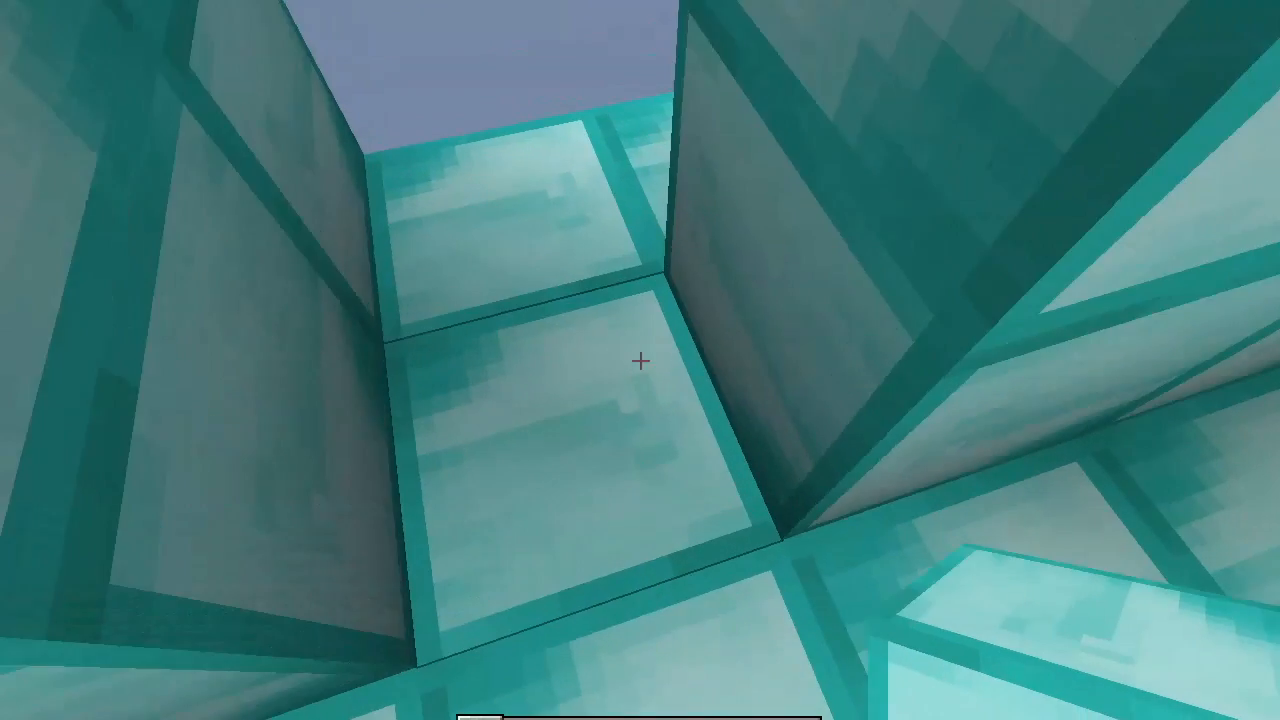
{"action": "mouse_move", "coordinate": [640, 360]}
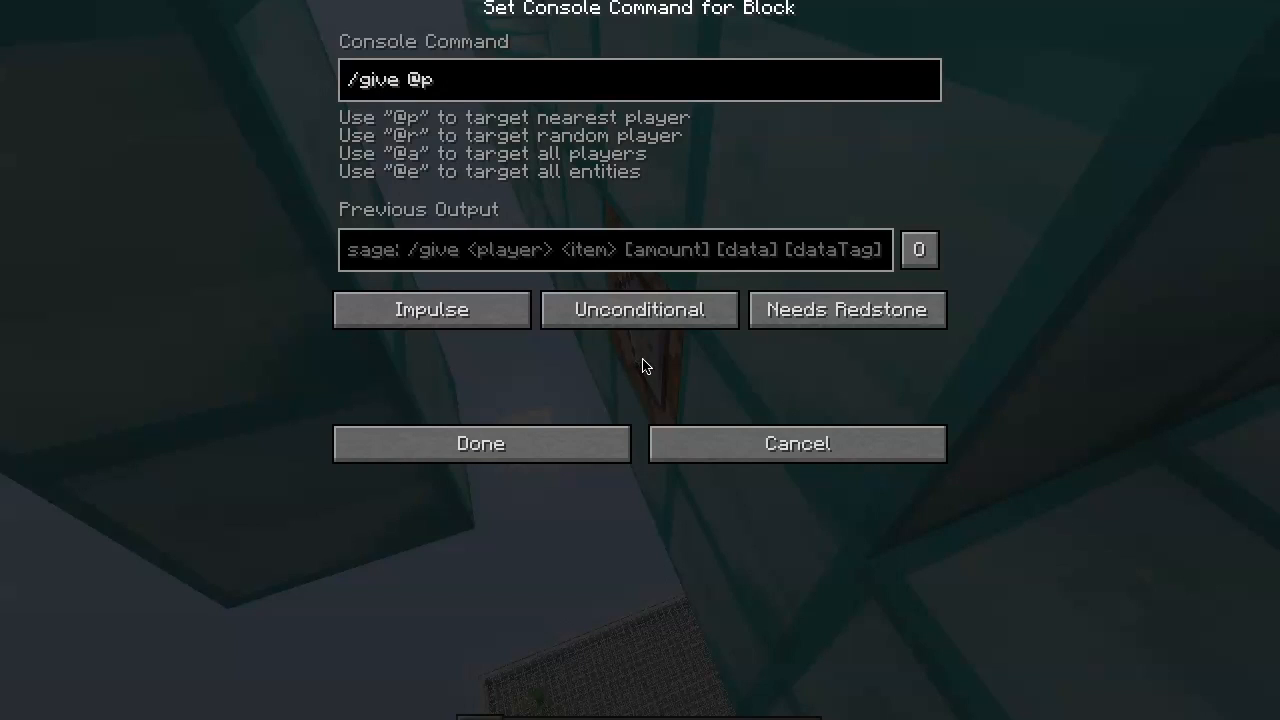
- Save /give @p as the command block's console command
{"action": "left_click", "coordinate": [480, 444]}
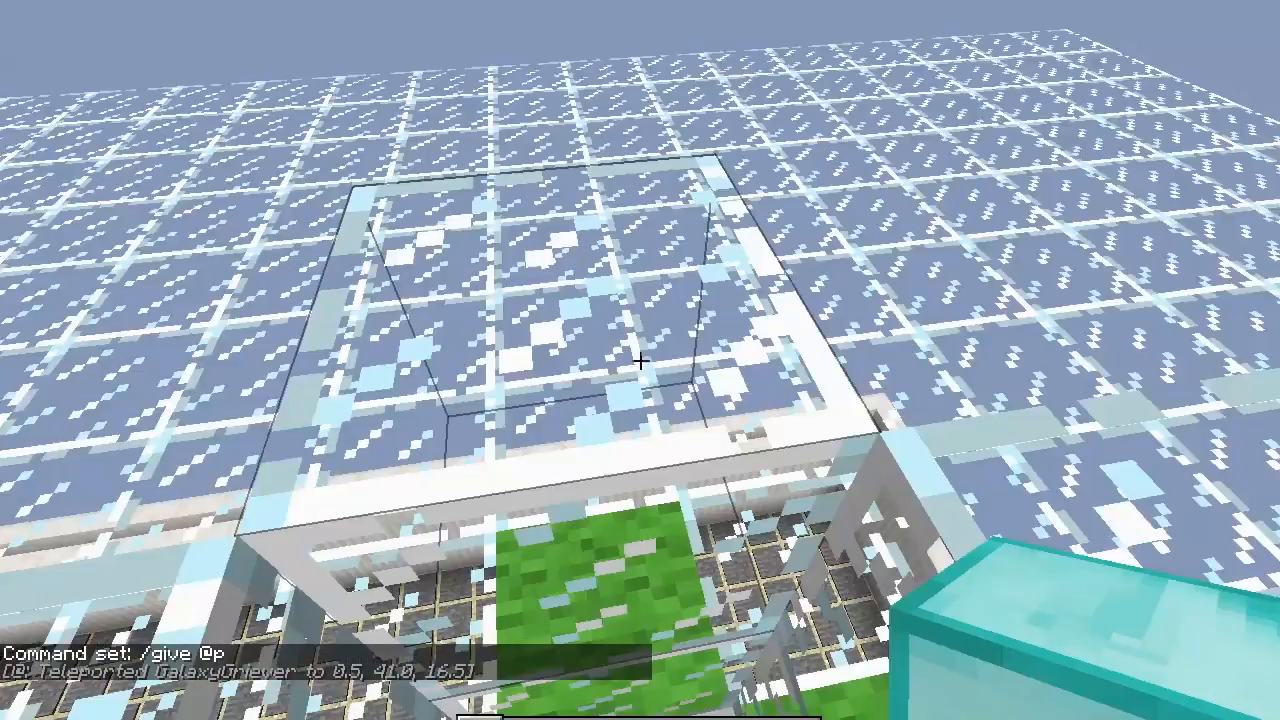
{"action": "mouse_move", "coordinate": [640, 360]}
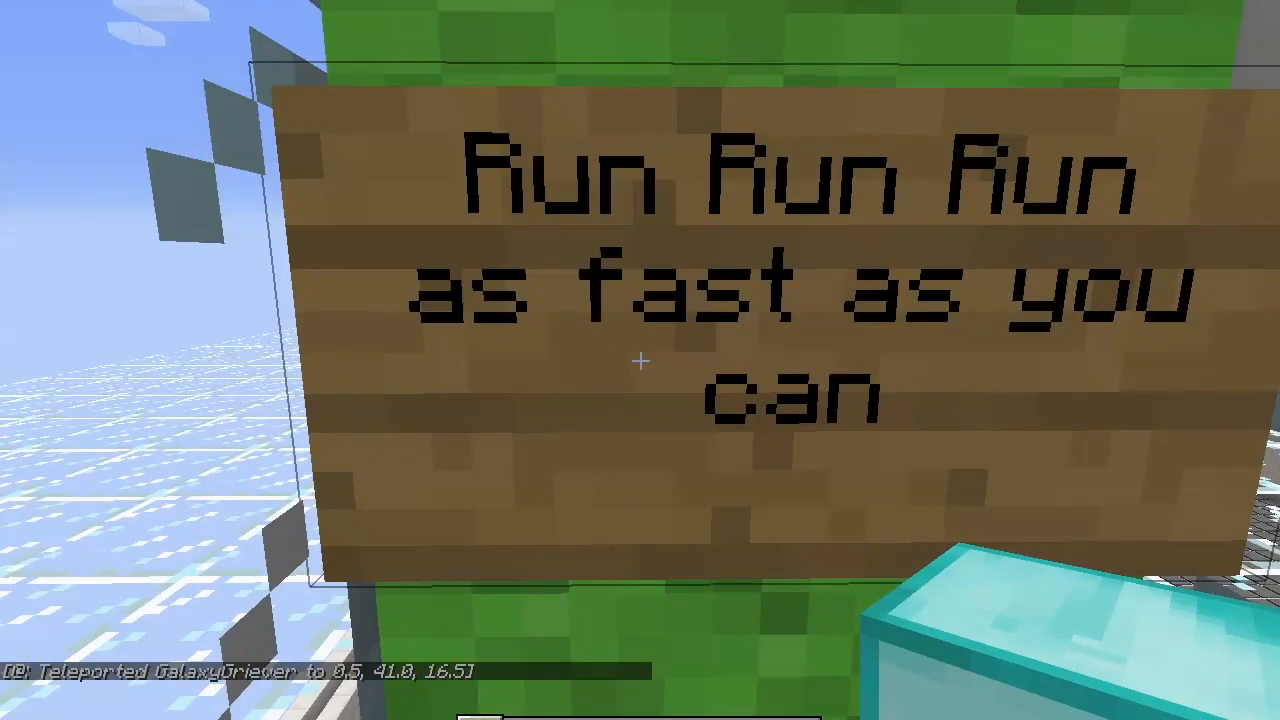
- Briefly check the inventory while reading the Run Run Run sign in the arena
{"action": "key", "text": "e"}
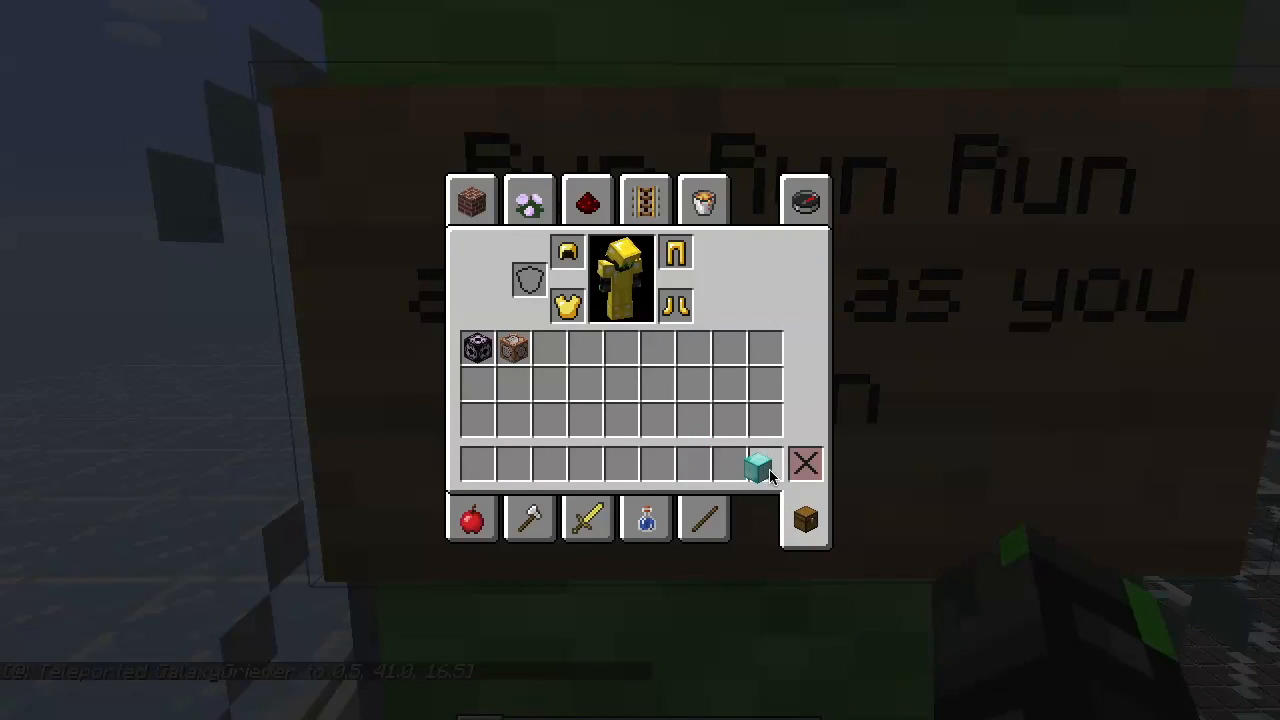
{"action": "key", "text": "escape"}
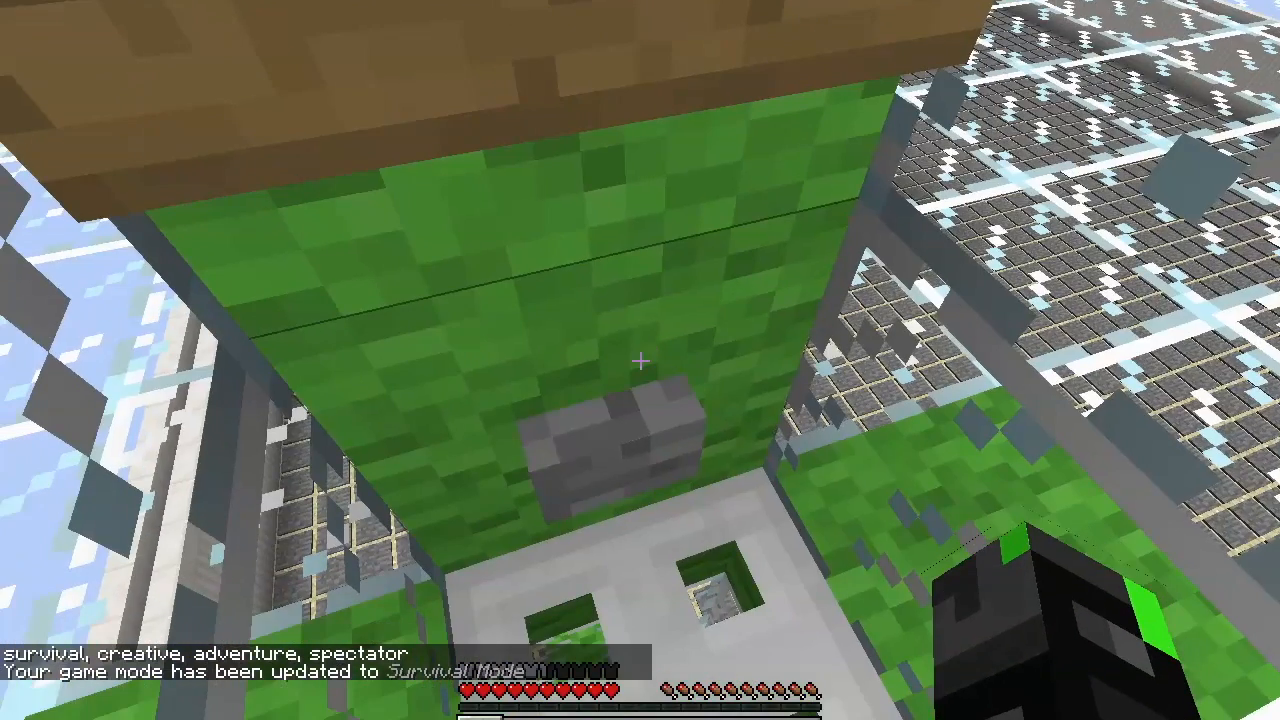
{"action": "mouse_move", "coordinate": [640, 360]}
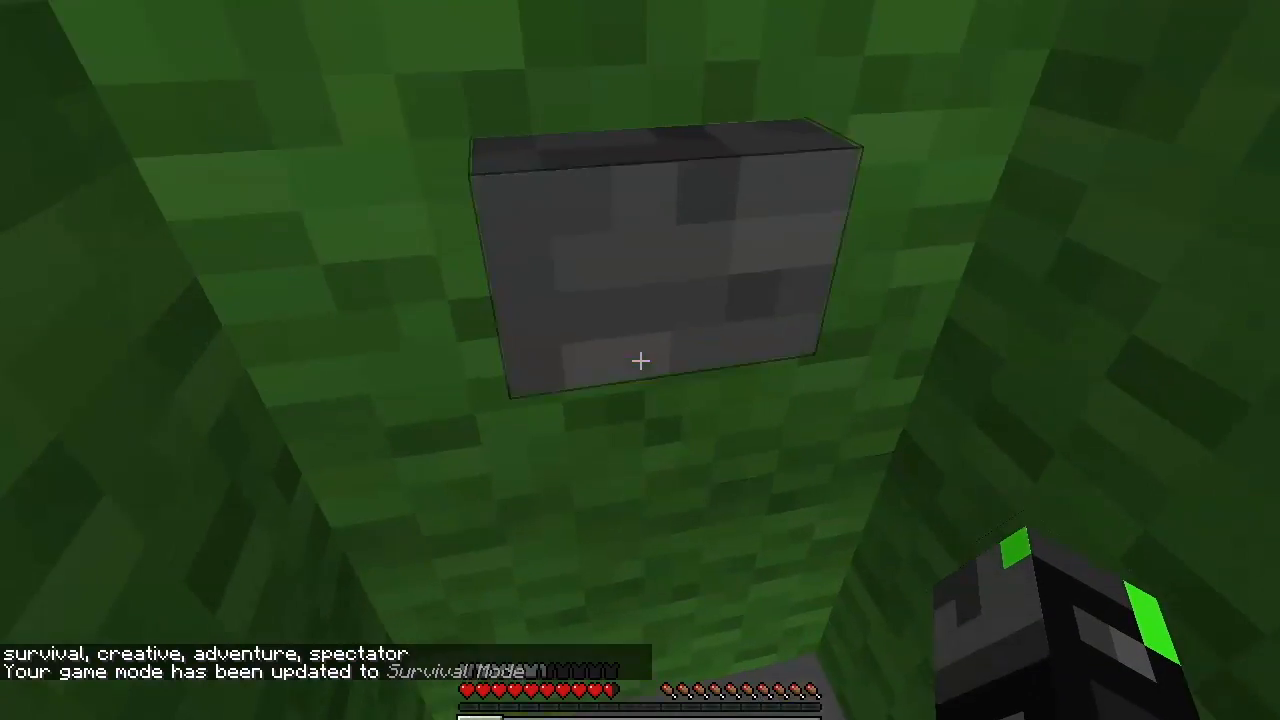
{"action": "mouse_move", "coordinate": [640, 360]}
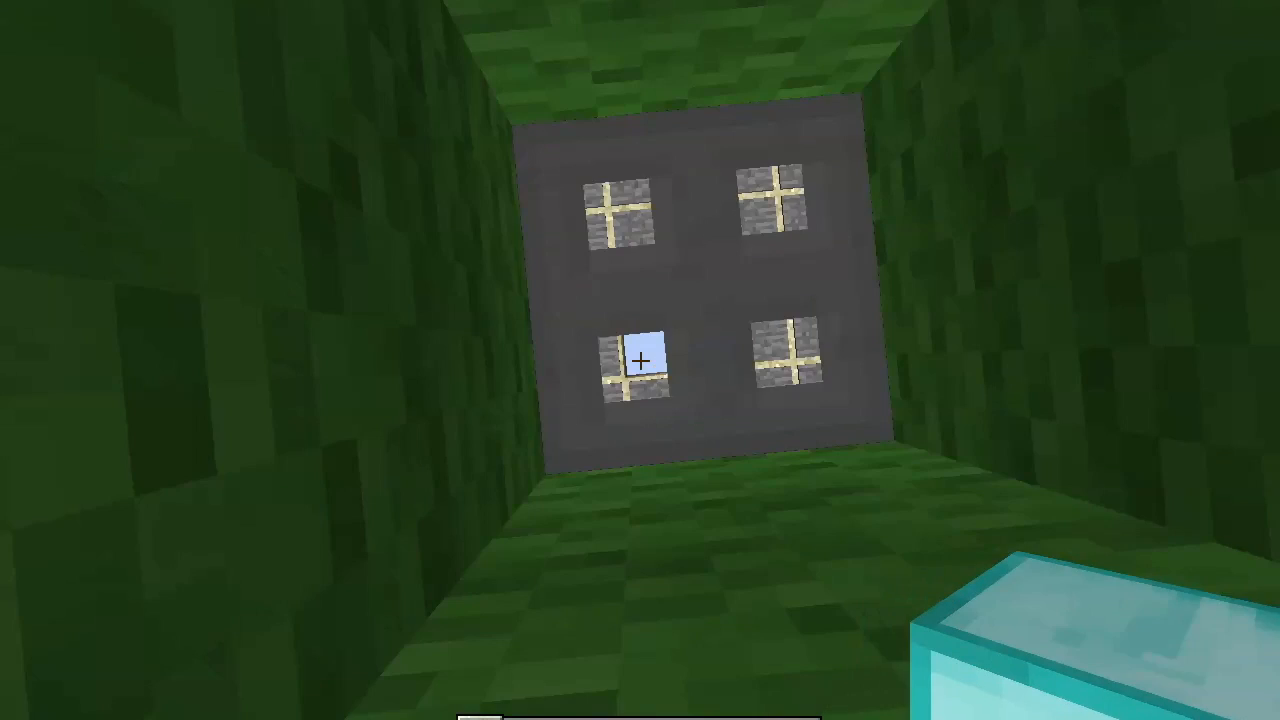
{"action": "mouse_move", "coordinate": [640, 360]}
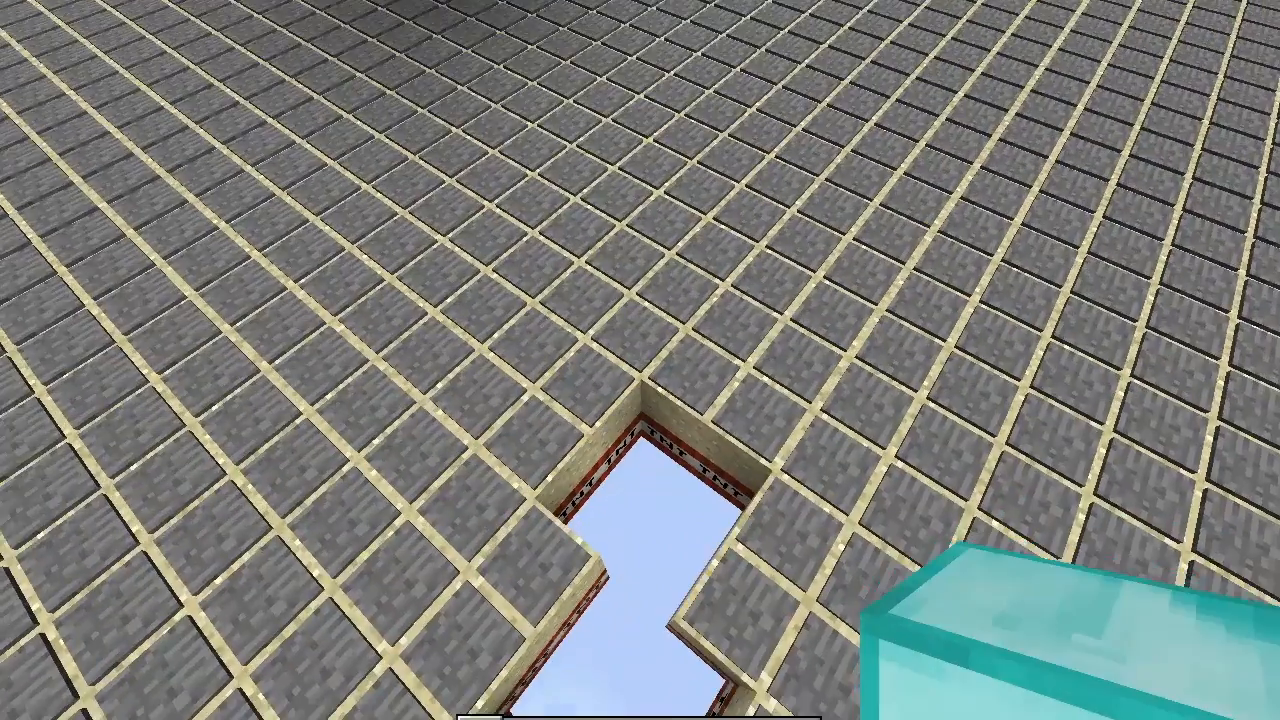
{"action": "mouse_move", "coordinate": [640, 360]}
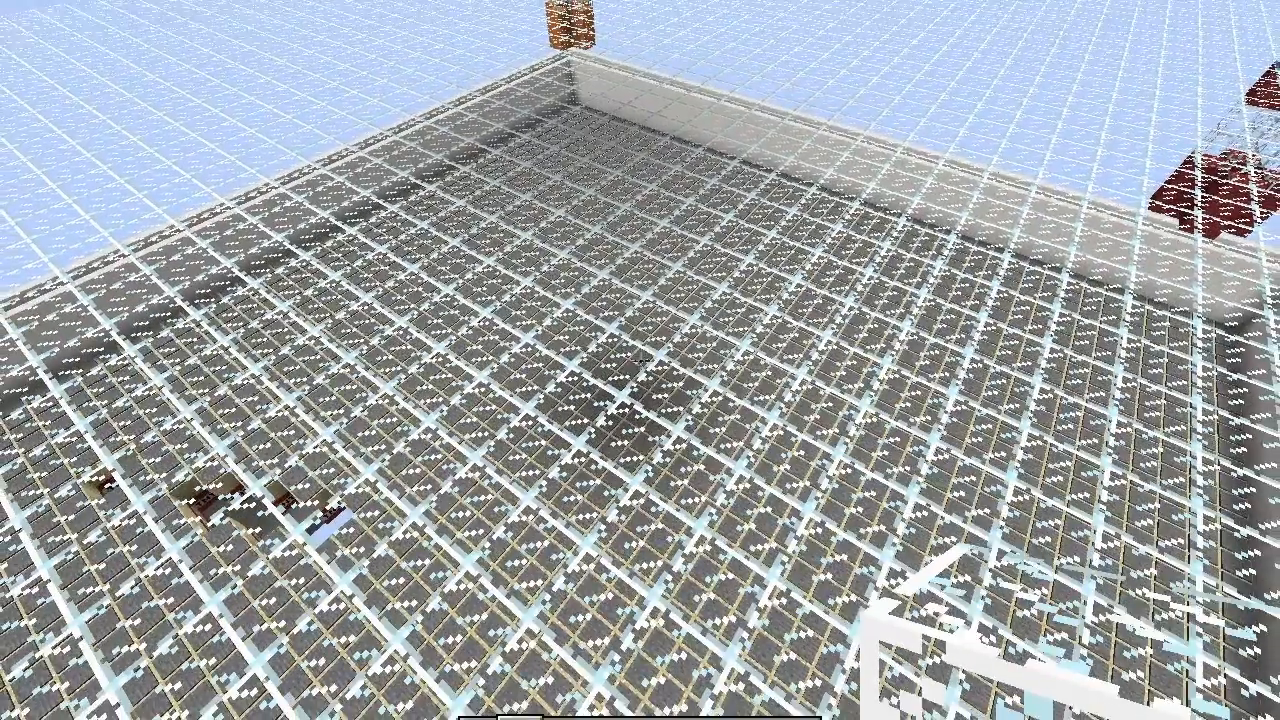
{"action": "mouse_move", "coordinate": [640, 360]}
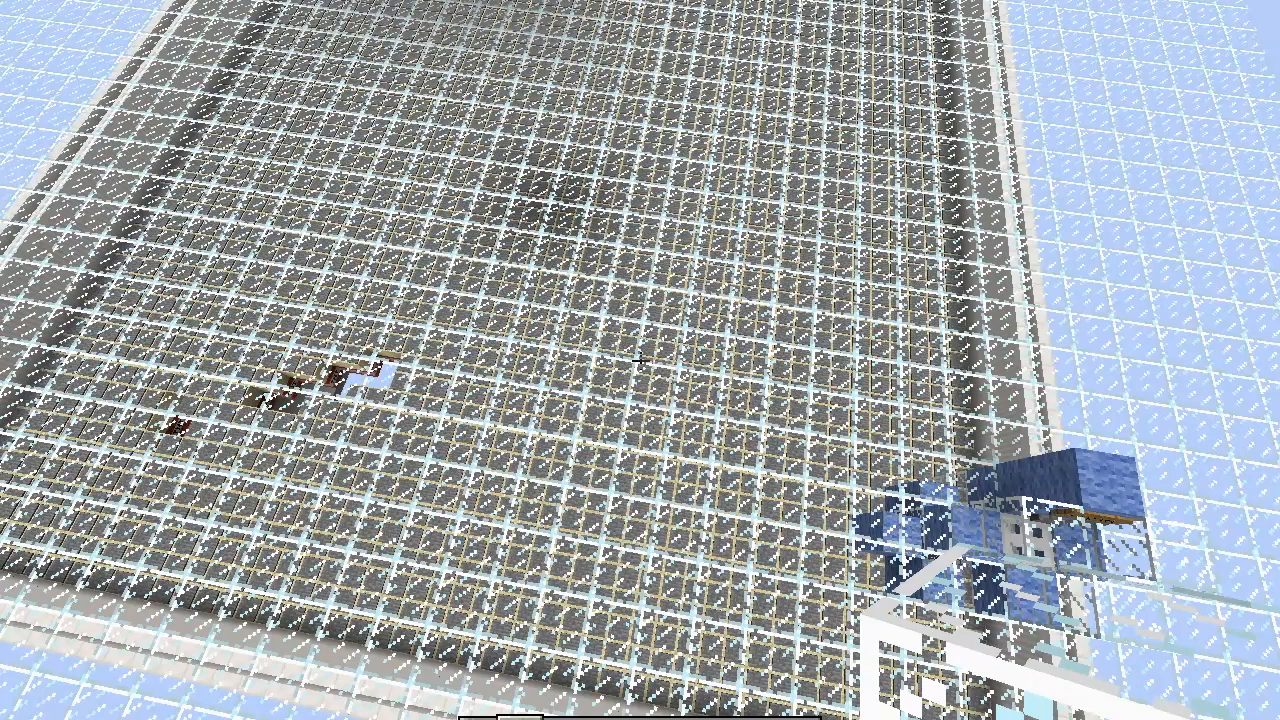
{"action": "mouse_move", "coordinate": [640, 360]}
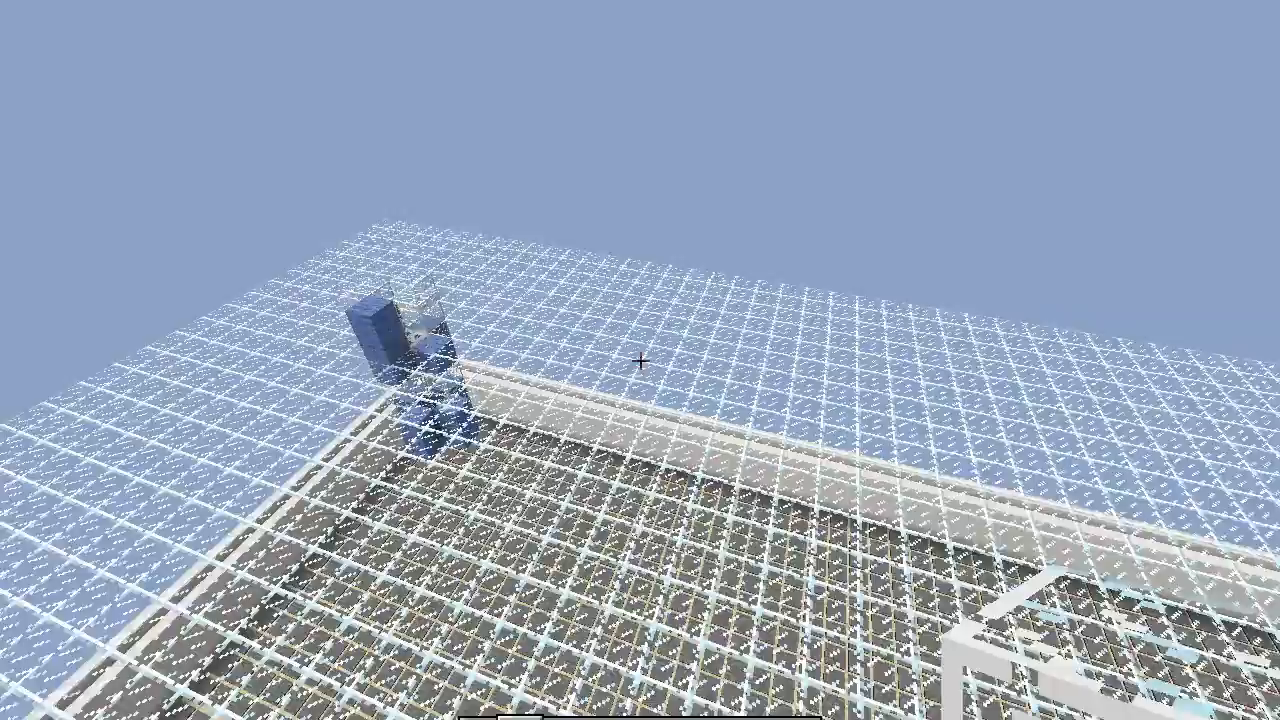